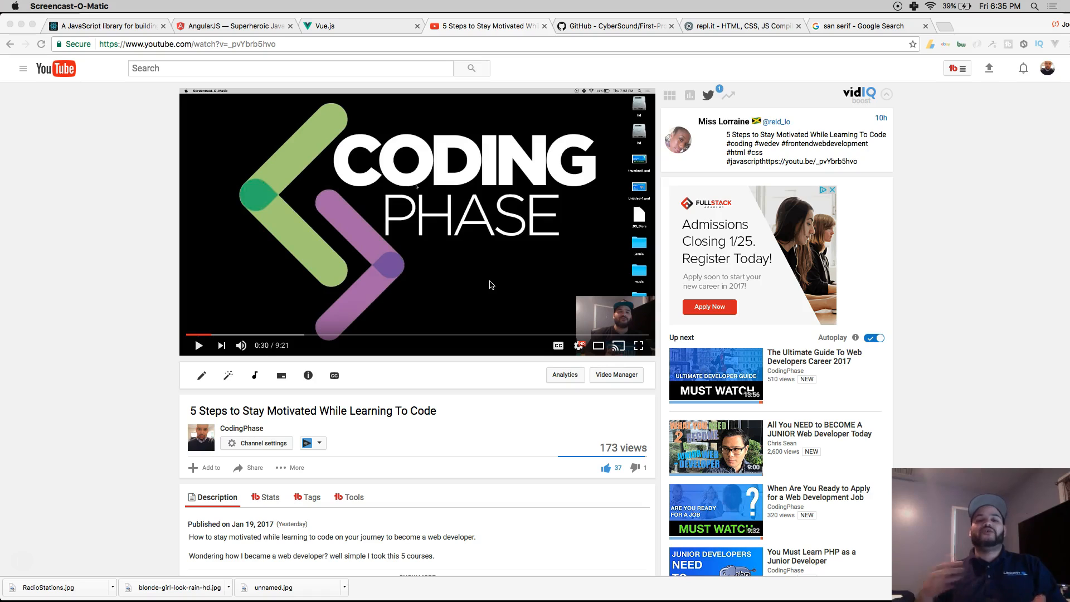
mouse_move(487, 281)
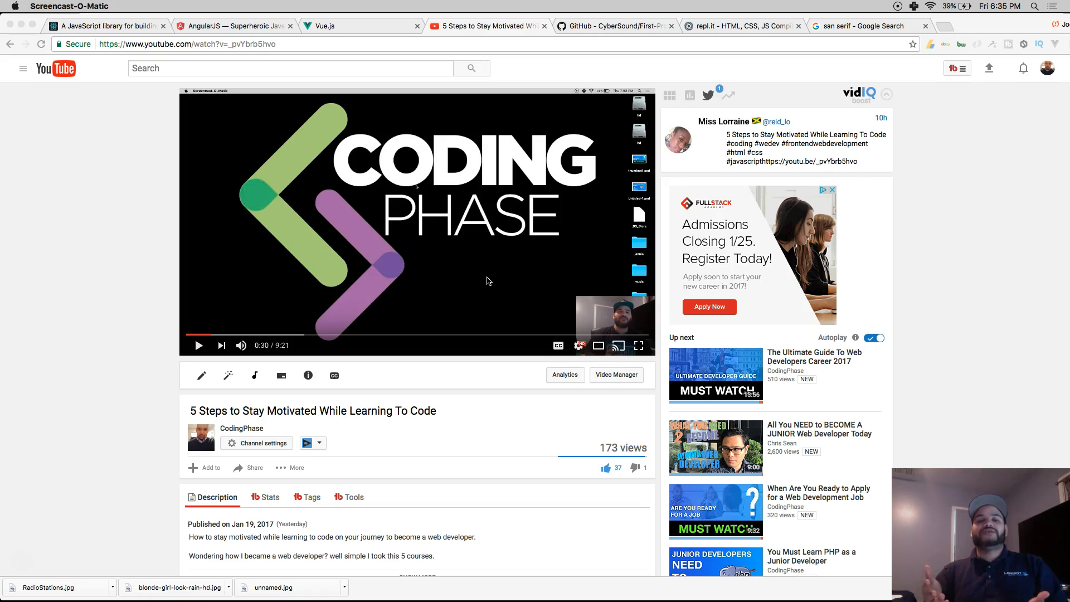